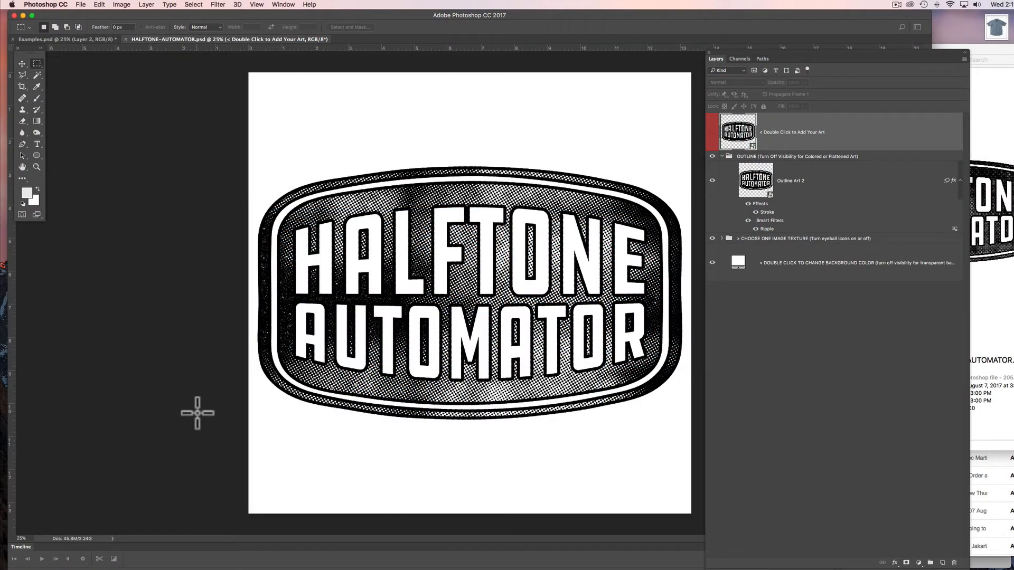
{"action": "mouse_move", "coordinate": [201, 406]}
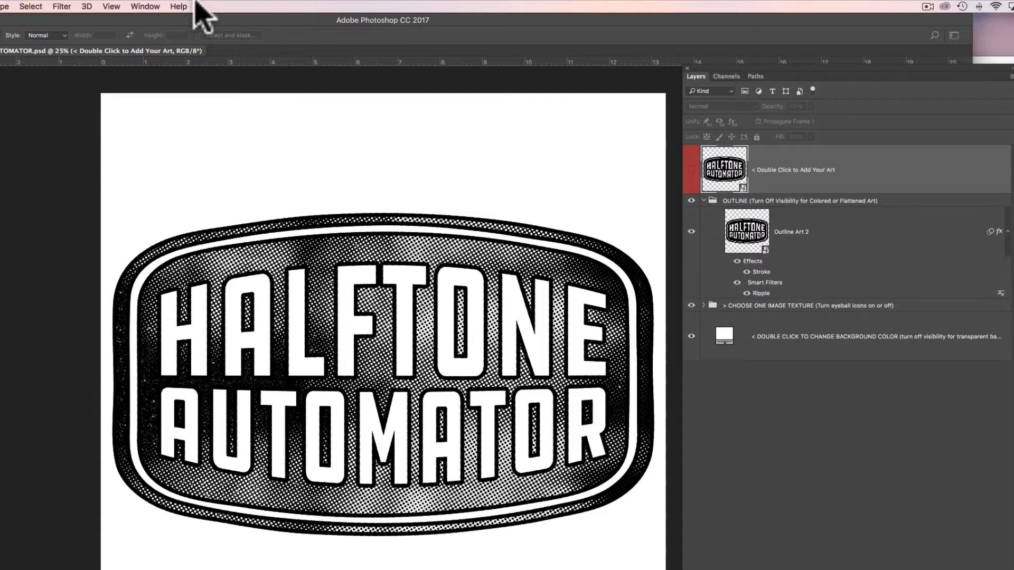
Open the Layer 214.psb smart object and hide the sample badge in Layer 1
{"action": "left_click", "coordinate": [145, 6]}
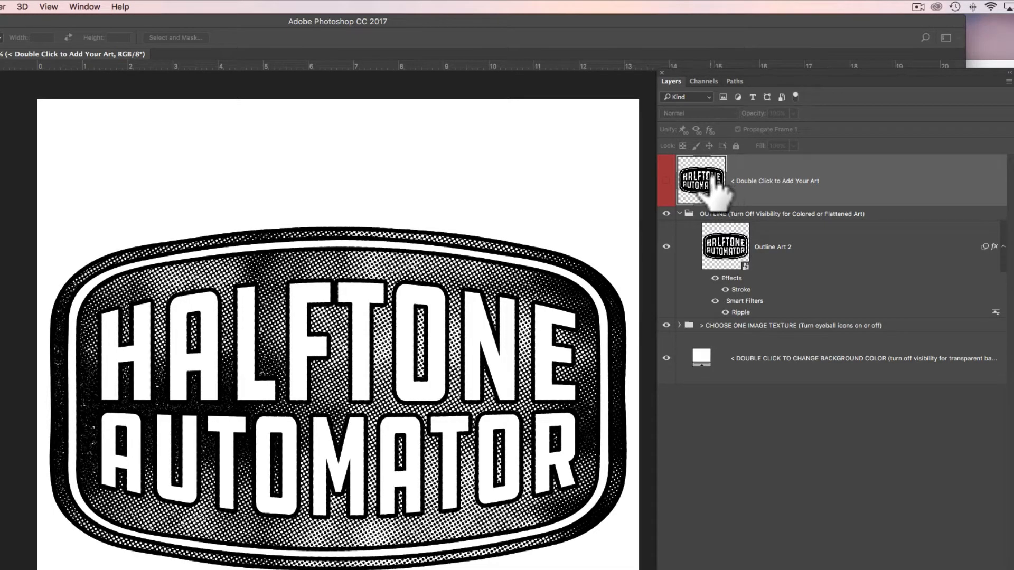
{"action": "double_click", "coordinate": [701, 180]}
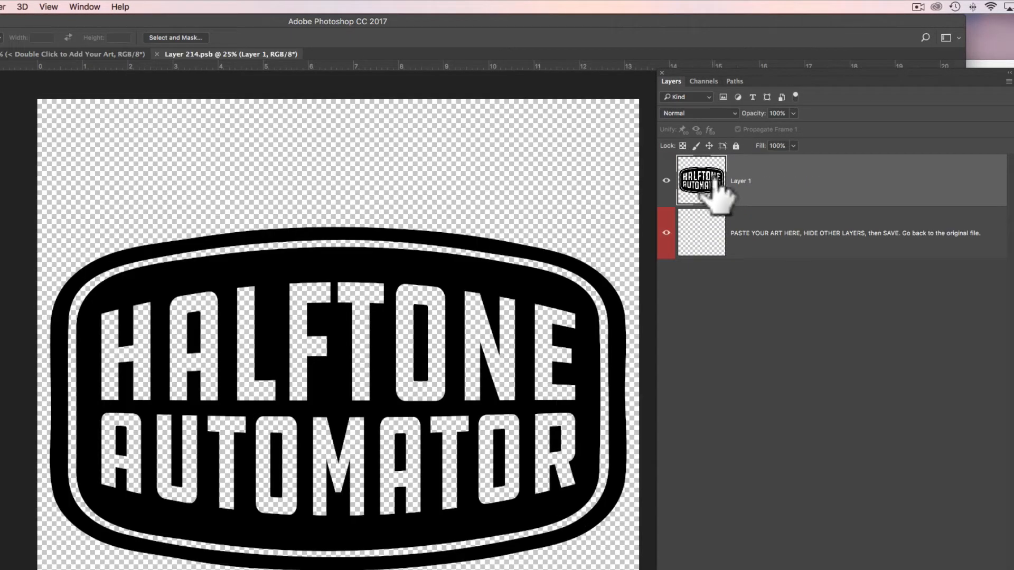
{"action": "left_click", "coordinate": [666, 181]}
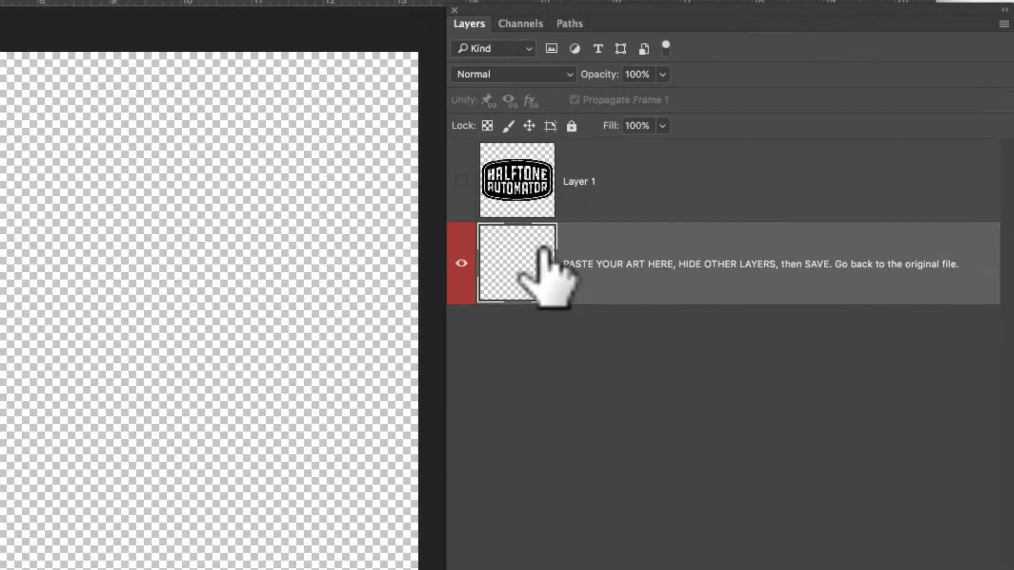
{"action": "mouse_move", "coordinate": [750, 294]}
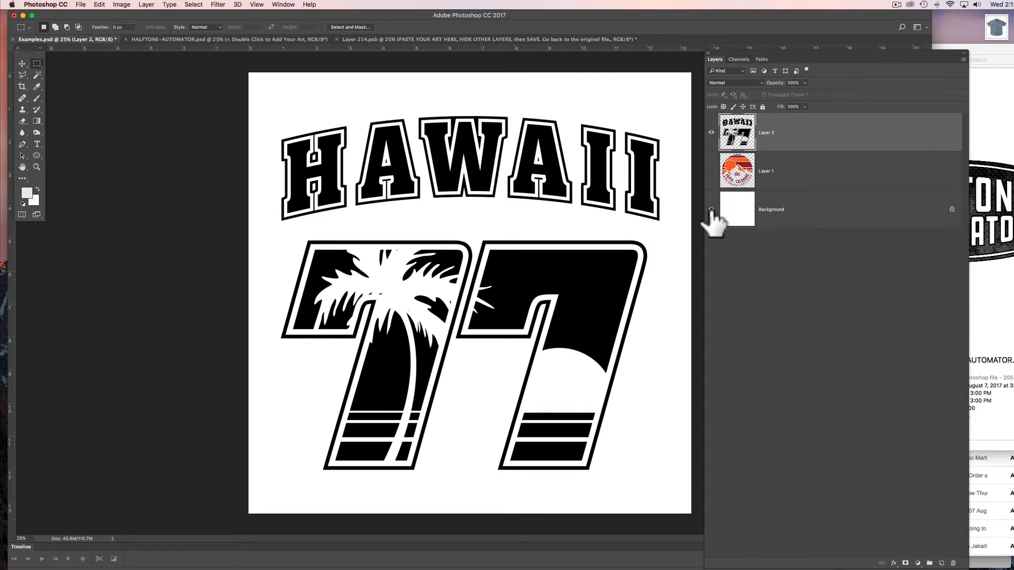
Hide the white Background in Examples.psd and bring the Hawaii 77 art into Layer 214.psb
{"action": "left_click", "coordinate": [711, 209]}
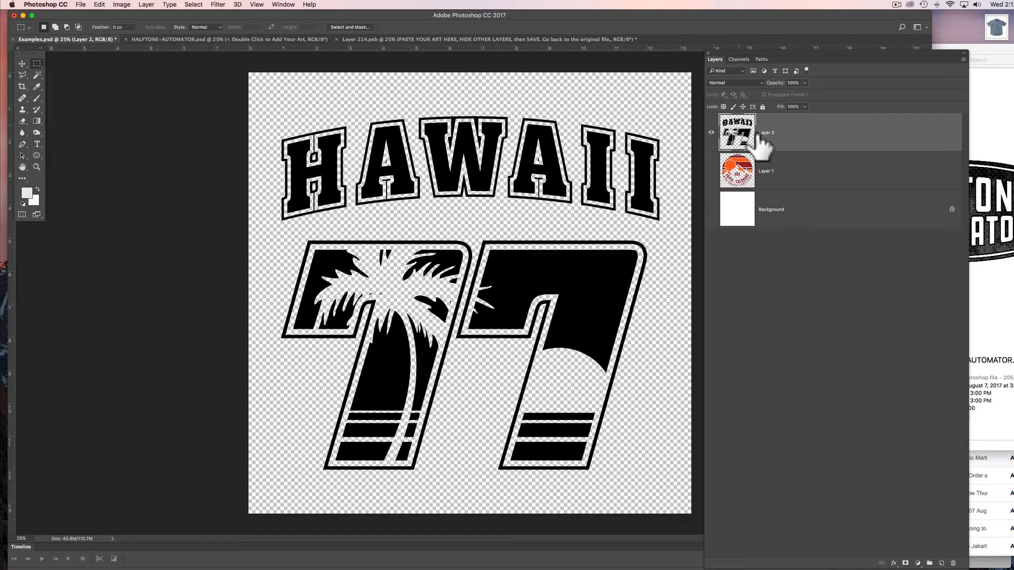
{"action": "mouse_move", "coordinate": [783, 149]}
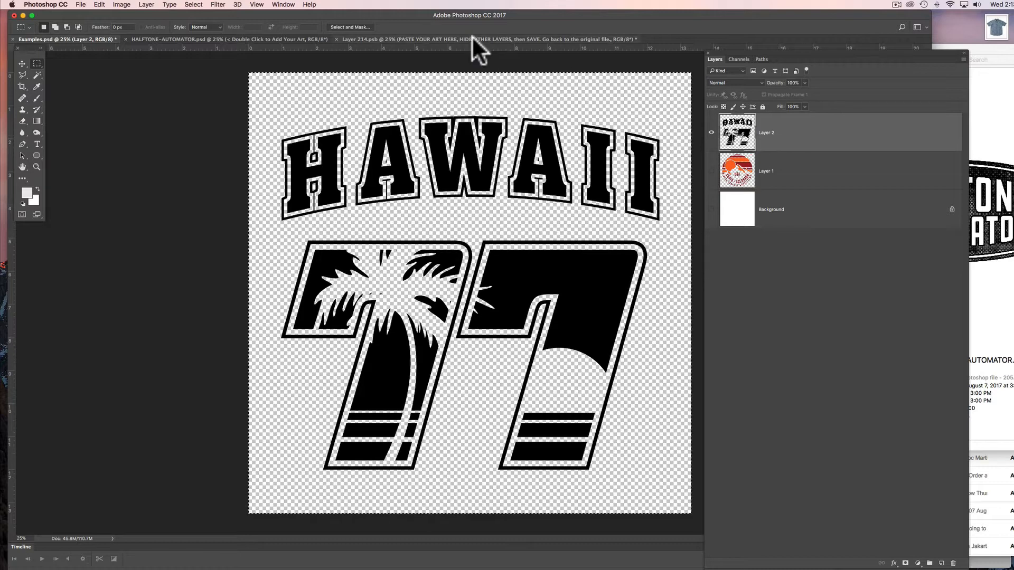
{"action": "left_click", "coordinate": [488, 38]}
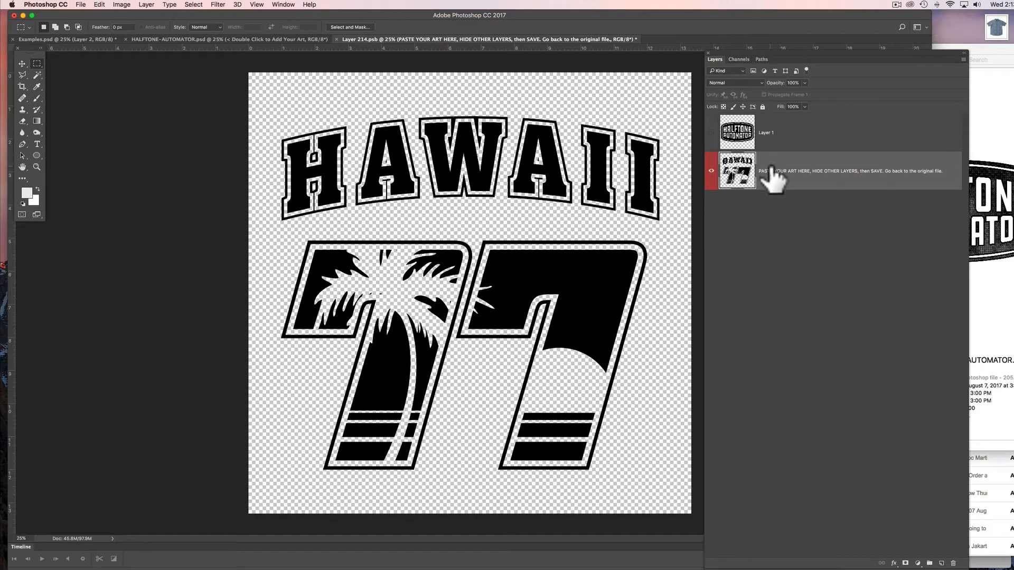
{"action": "mouse_move", "coordinate": [200, 52]}
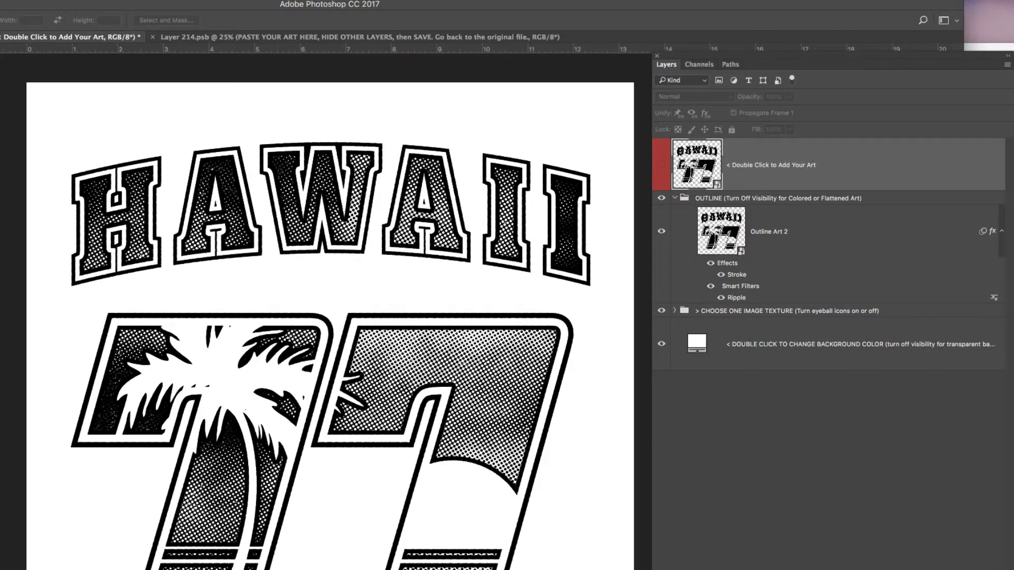
{"action": "mouse_move", "coordinate": [737, 233]}
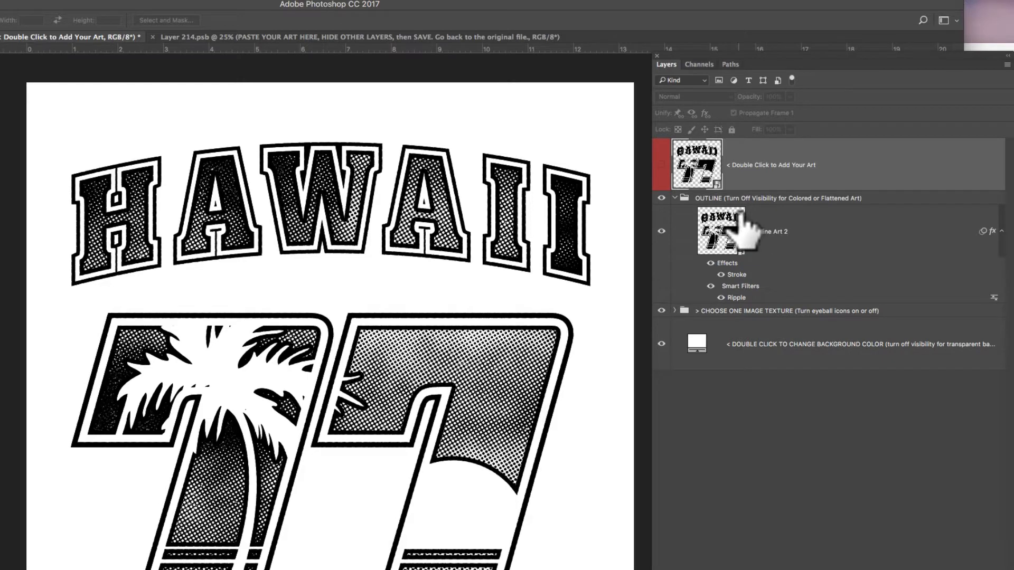
{"action": "mouse_move", "coordinate": [669, 213]}
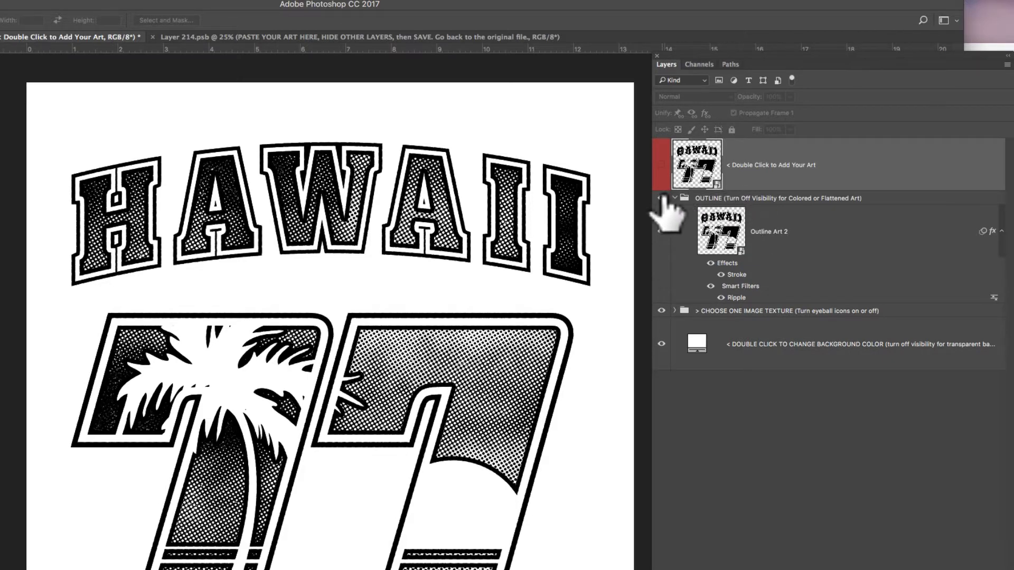
Toggle the OUTLINE group off and on so the Hawaii 77 halftone refreshes
{"action": "left_click", "coordinate": [660, 198]}
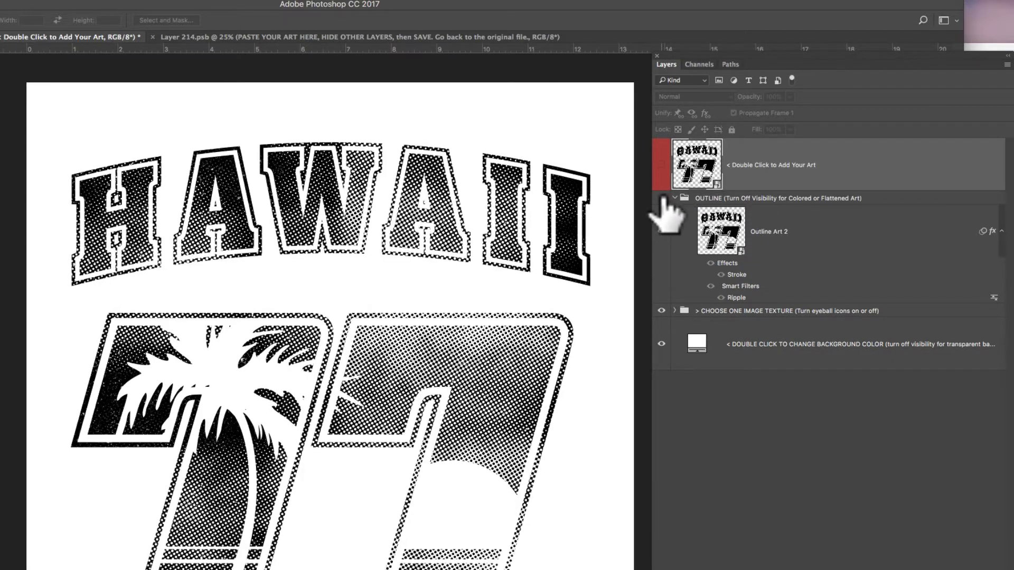
{"action": "left_click", "coordinate": [661, 231]}
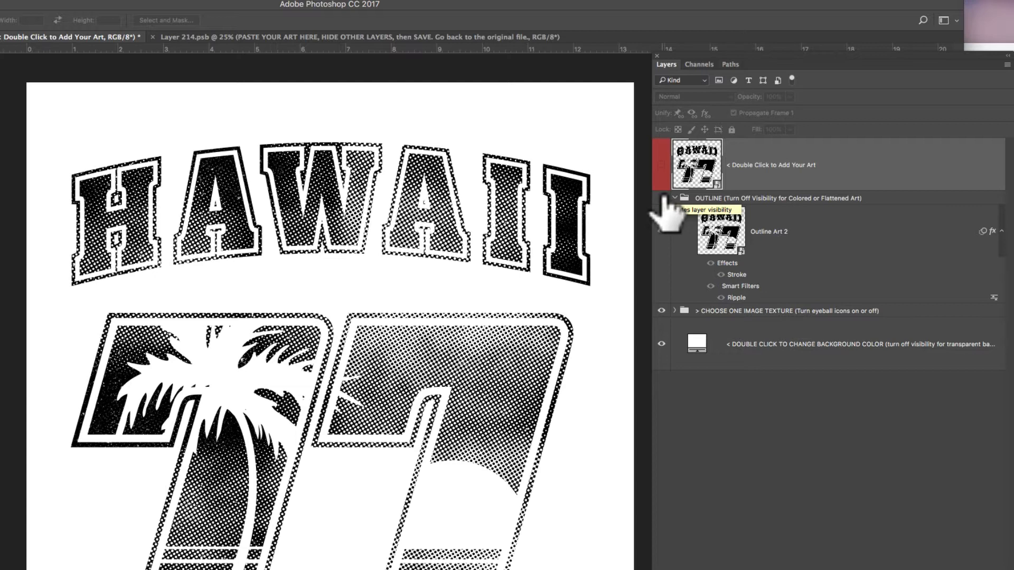
{"action": "left_click", "coordinate": [661, 199]}
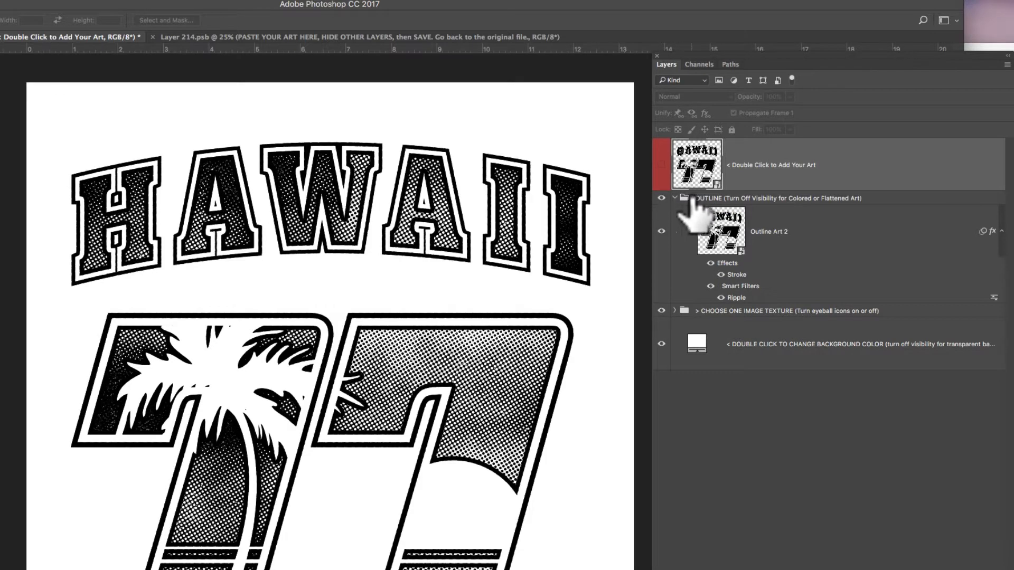
{"action": "mouse_move", "coordinate": [646, 257]}
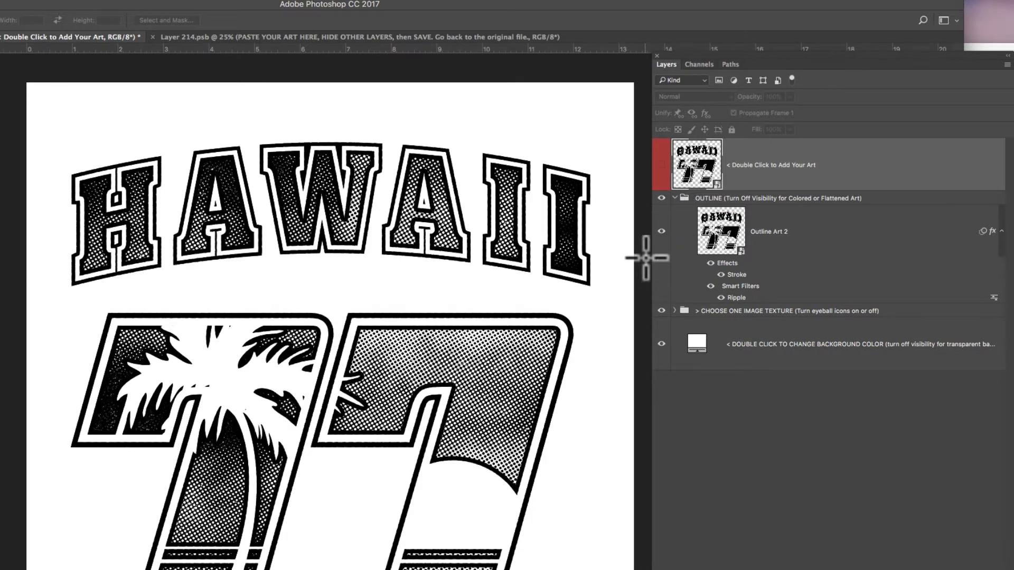
{"action": "mouse_move", "coordinate": [725, 330]}
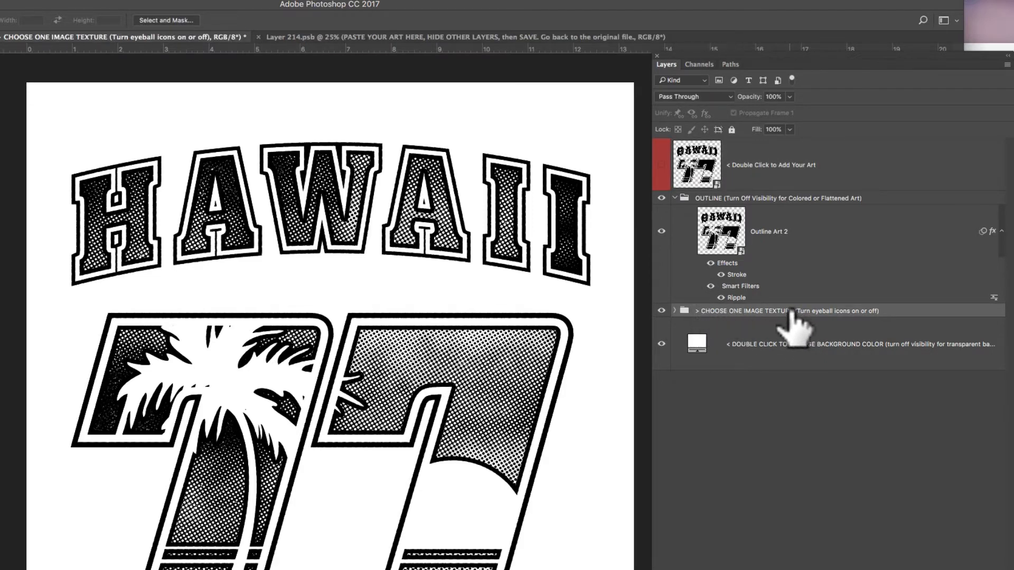
{"action": "left_click", "coordinate": [675, 312]}
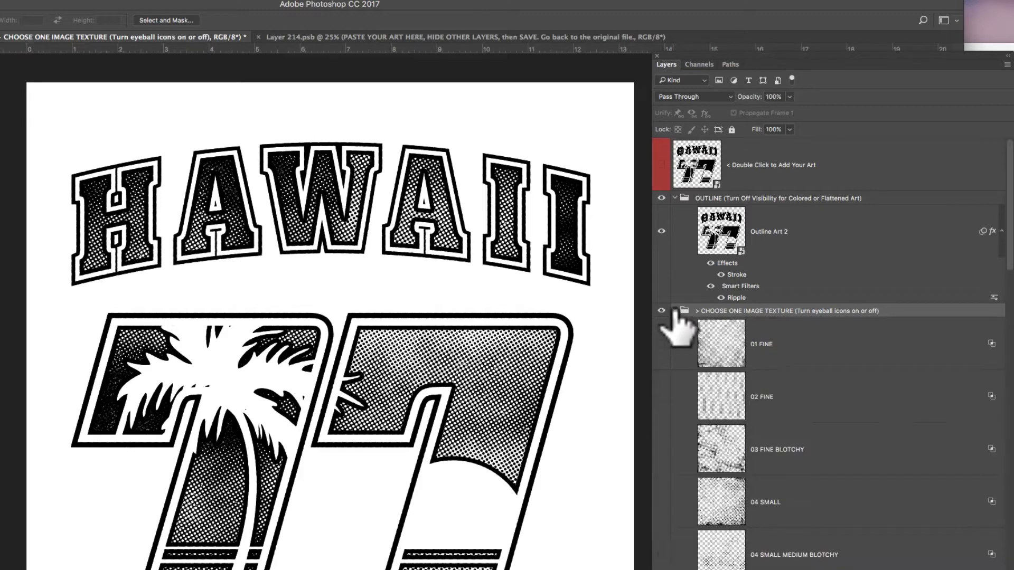
{"action": "scroll", "scroll_direction": "down", "scroll_amount": 3}
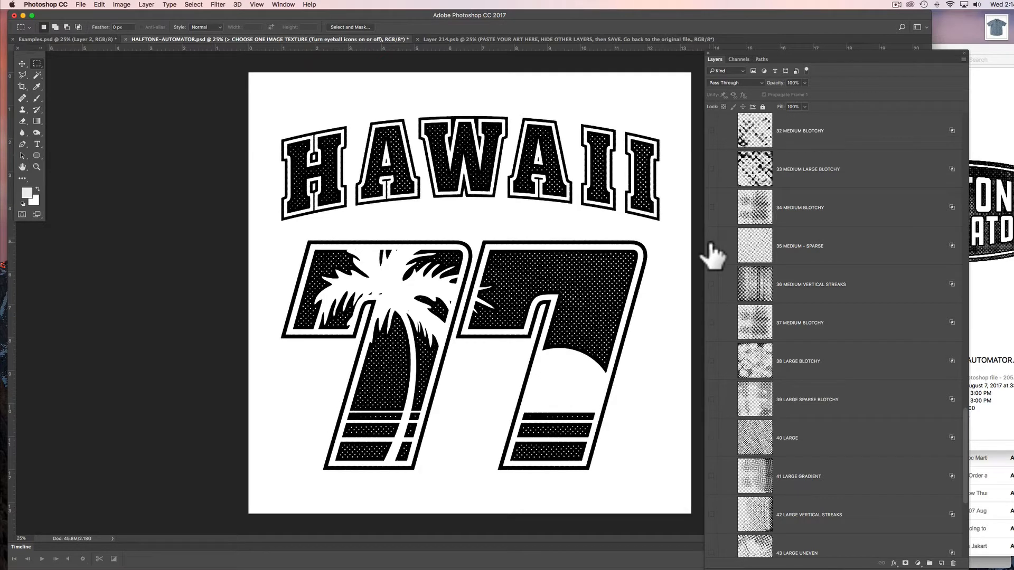
{"action": "left_click", "coordinate": [712, 207]}
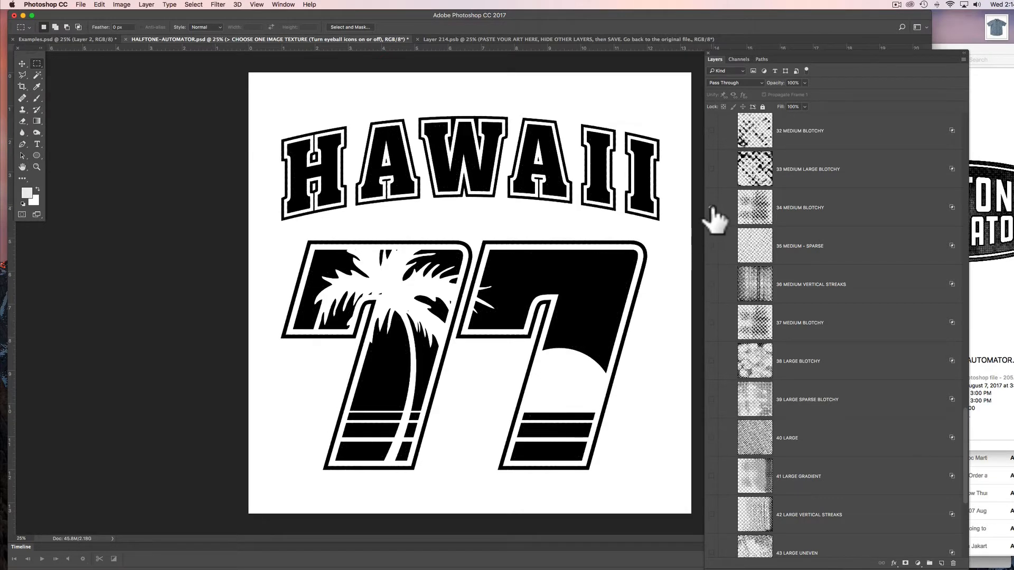
{"action": "left_click", "coordinate": [712, 207]}
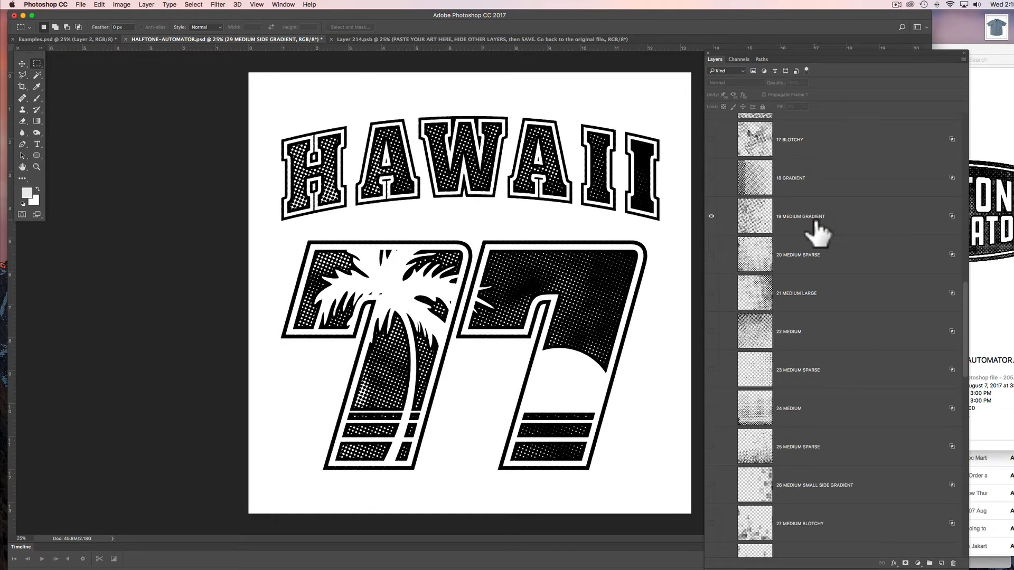
{"action": "mouse_move", "coordinate": [838, 285]}
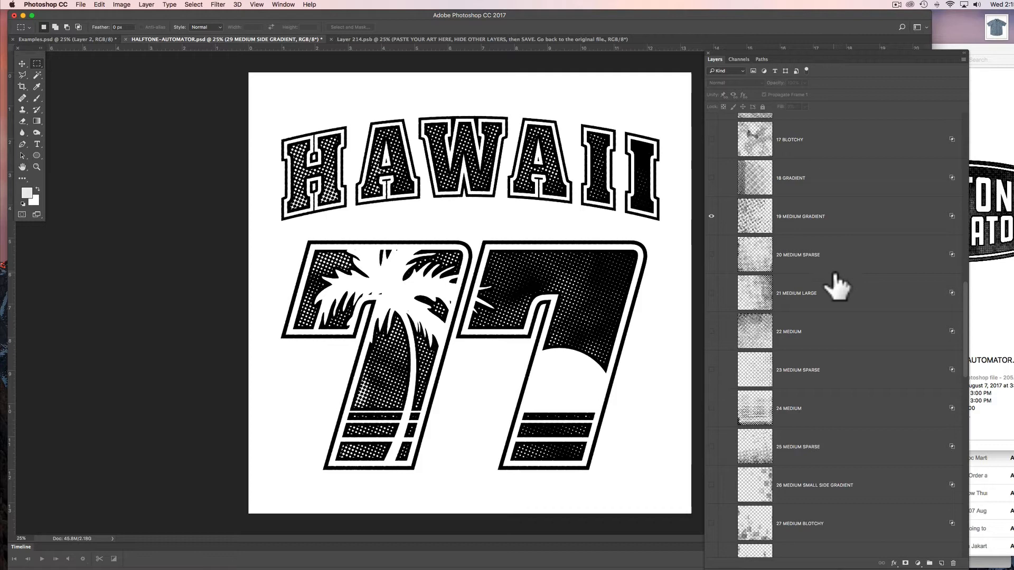
{"action": "scroll", "scroll_direction": "down", "scroll_amount": 3}
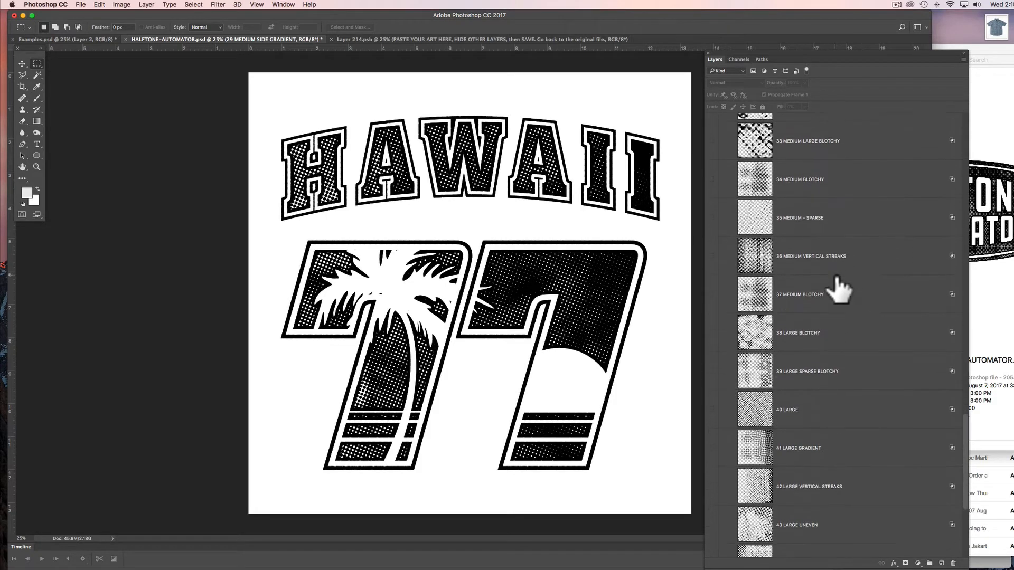
{"action": "scroll", "scroll_direction": "down", "scroll_amount": 3}
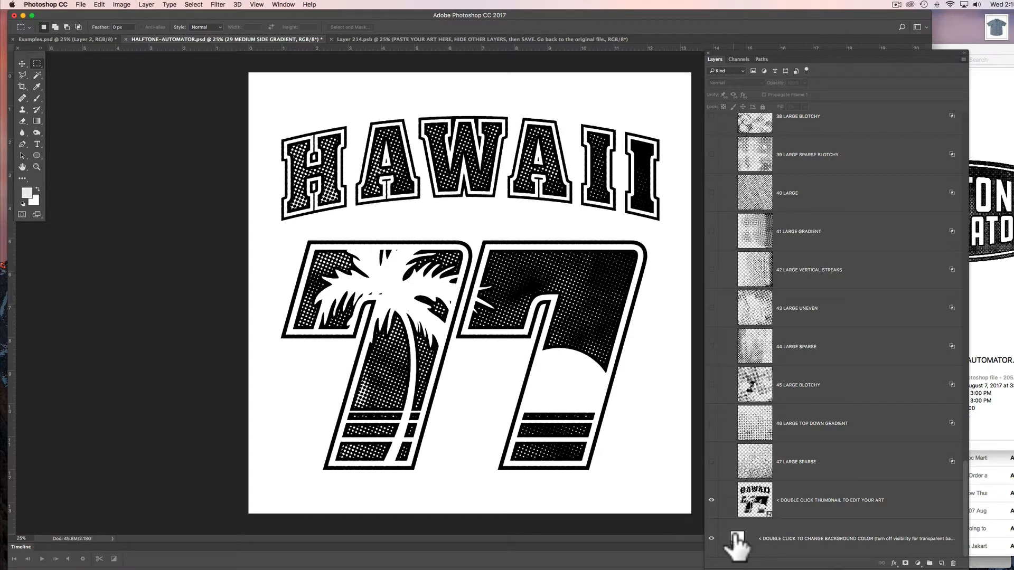
Fill the background color layer with cyan, then hide it to show transparency
{"action": "double_click", "coordinate": [736, 539]}
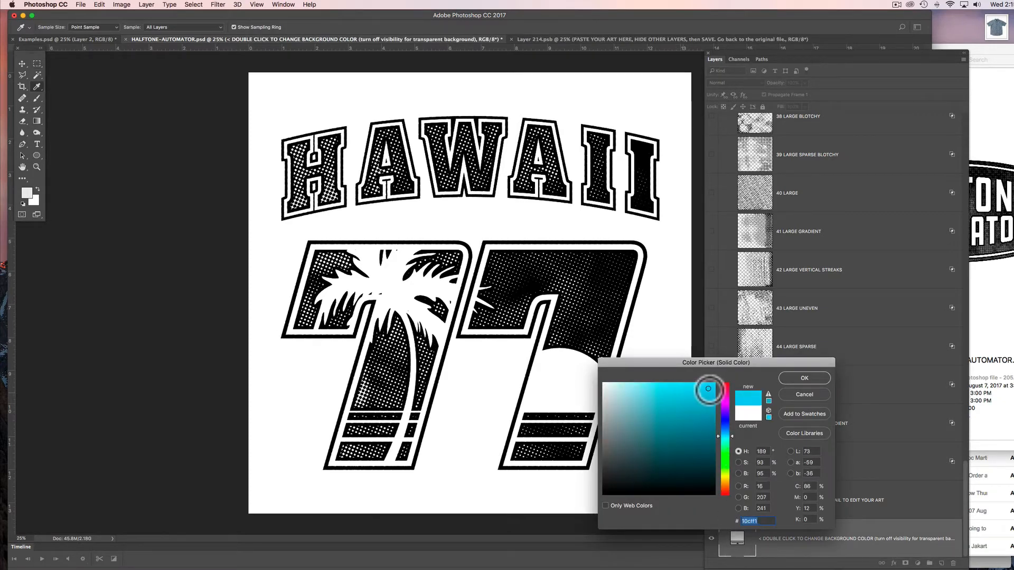
{"action": "left_click", "coordinate": [804, 378]}
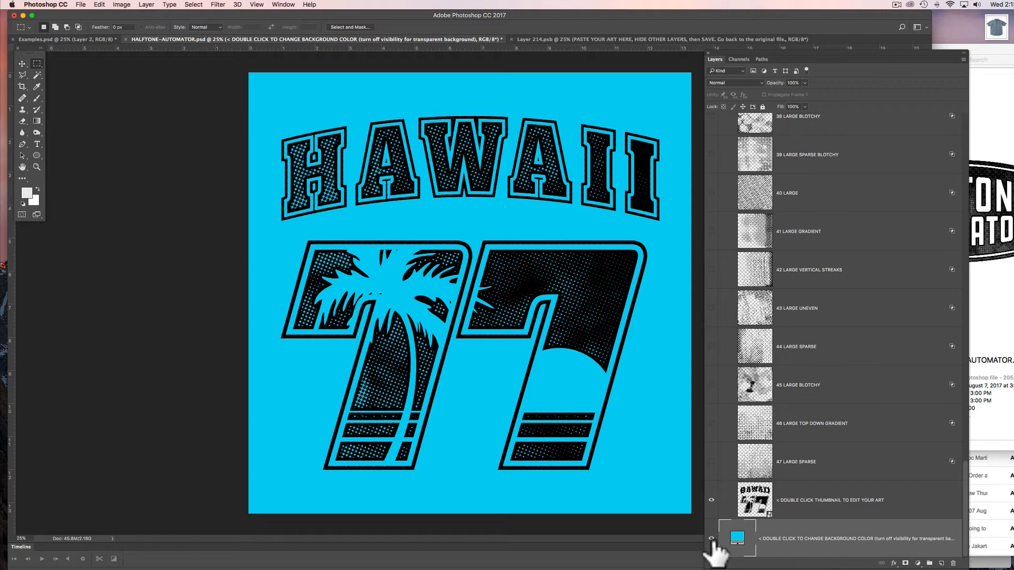
{"action": "left_click", "coordinate": [712, 538]}
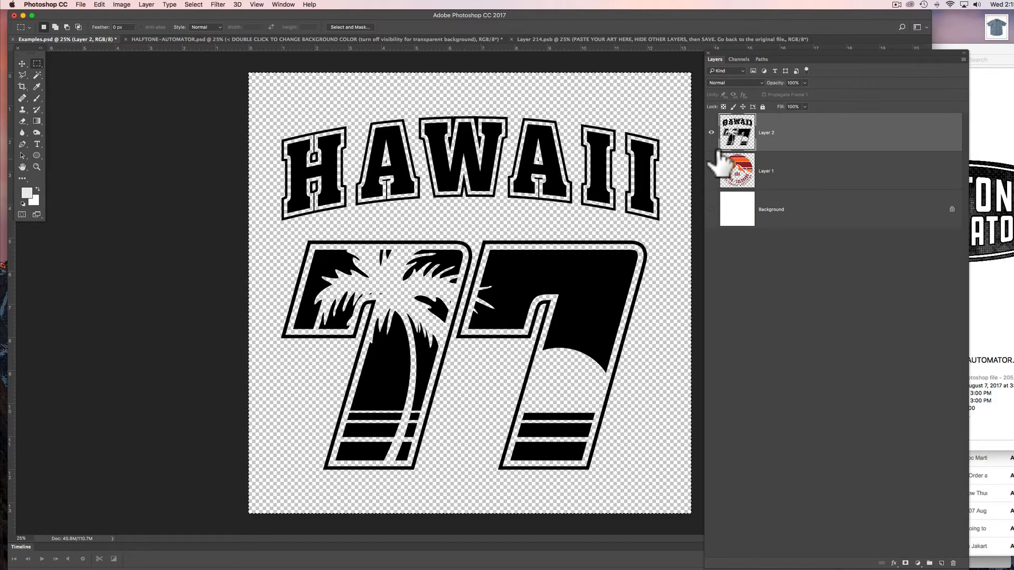
Hide the Hawaii 77 art layer in Examples.psd
{"action": "left_click", "coordinate": [711, 132]}
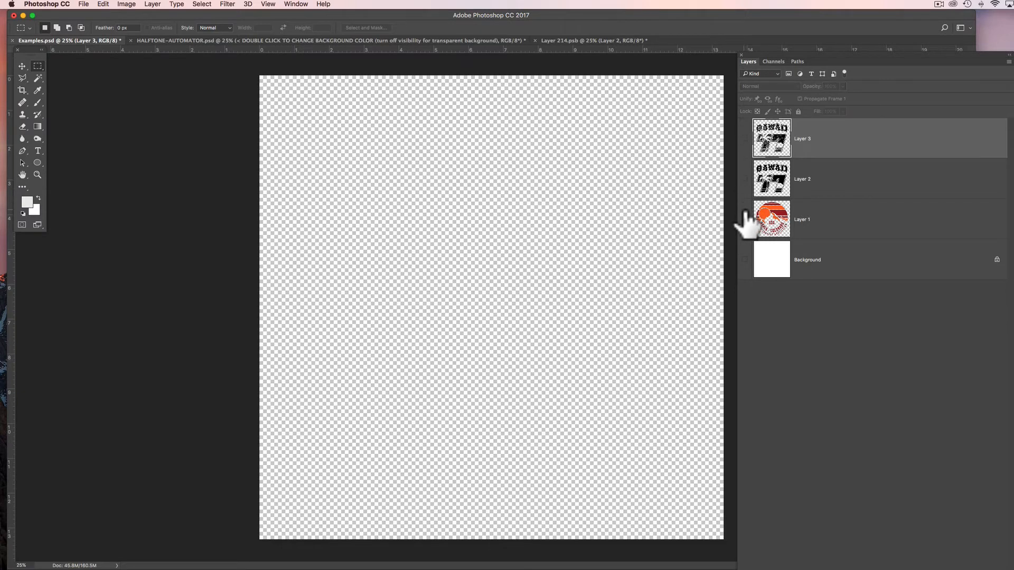
Show and select the Aspen Colorado badge, then hide the Hawaii layer in Layer 214.psb
{"action": "left_click", "coordinate": [745, 219]}
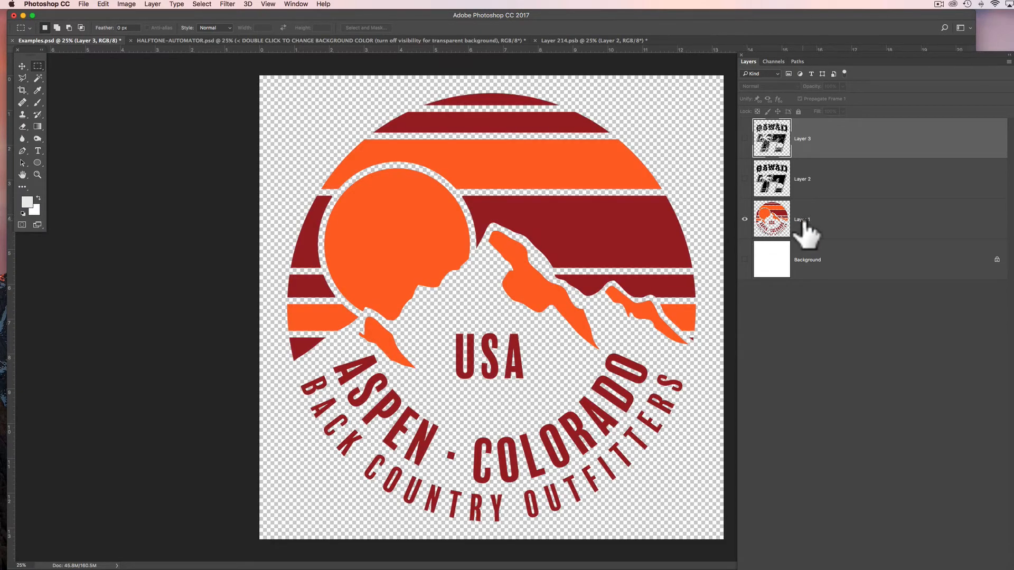
{"action": "left_click", "coordinate": [801, 220]}
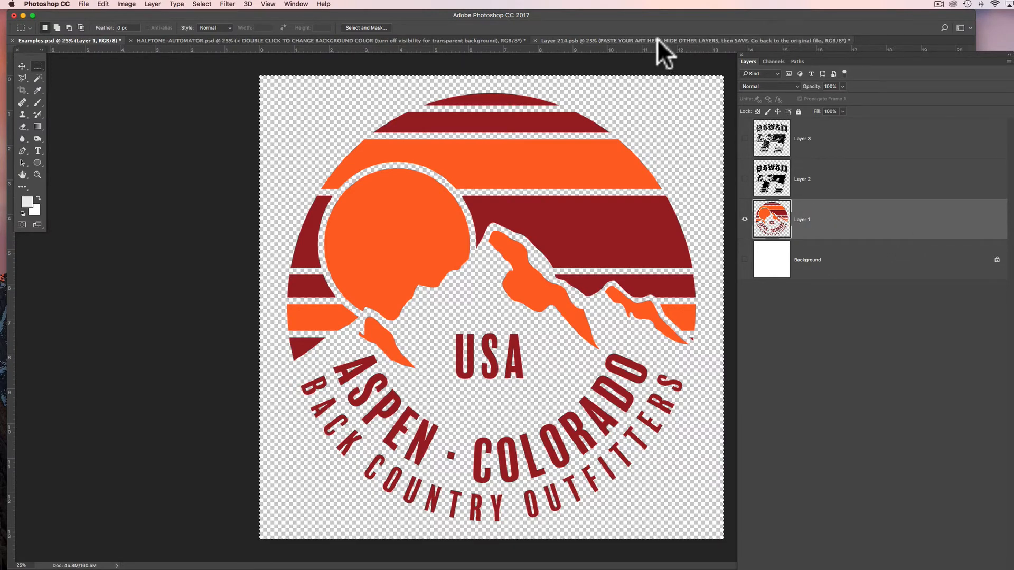
{"action": "left_click", "coordinate": [323, 40]}
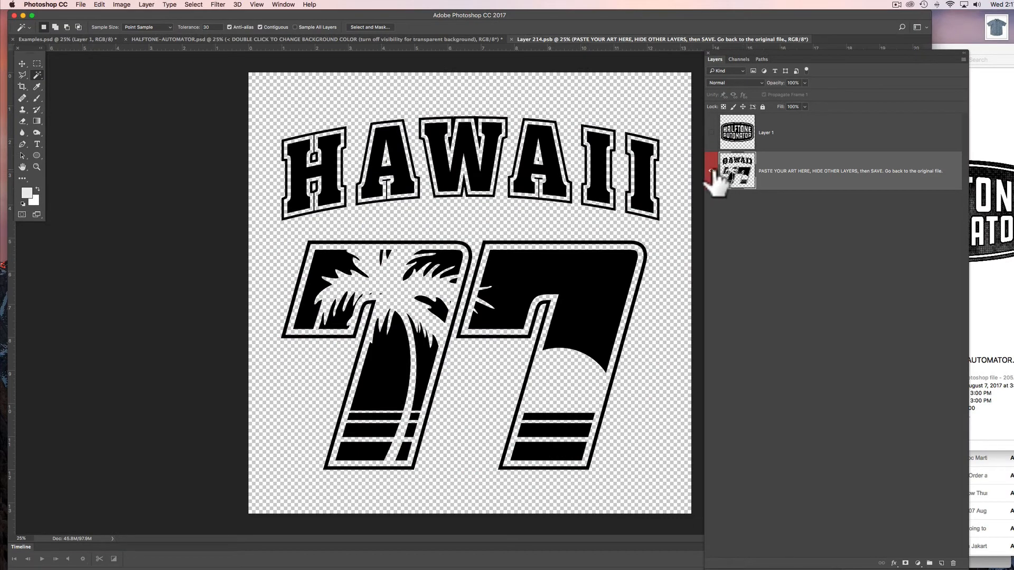
{"action": "left_click", "coordinate": [712, 171]}
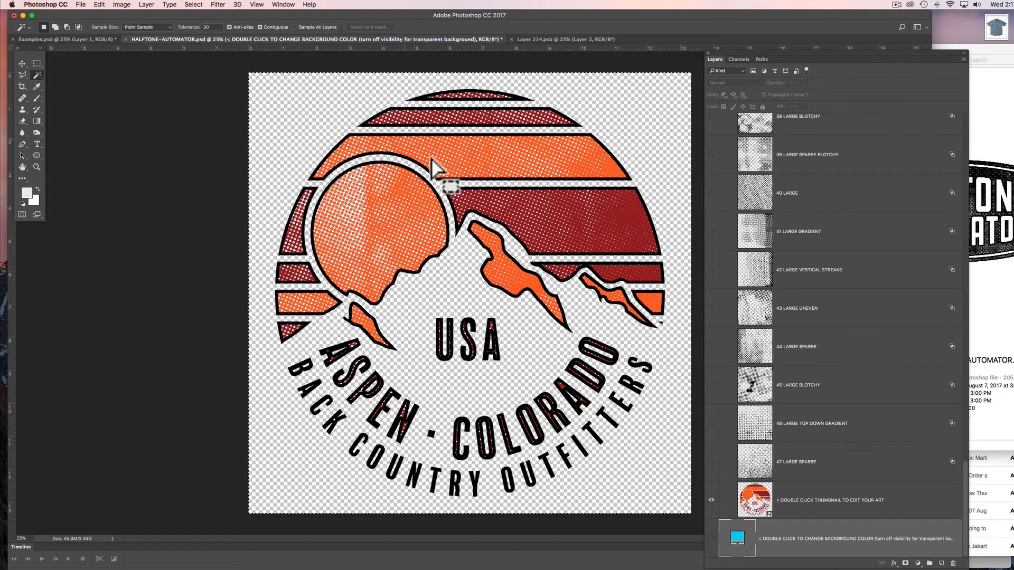
{"action": "mouse_move", "coordinate": [495, 230]}
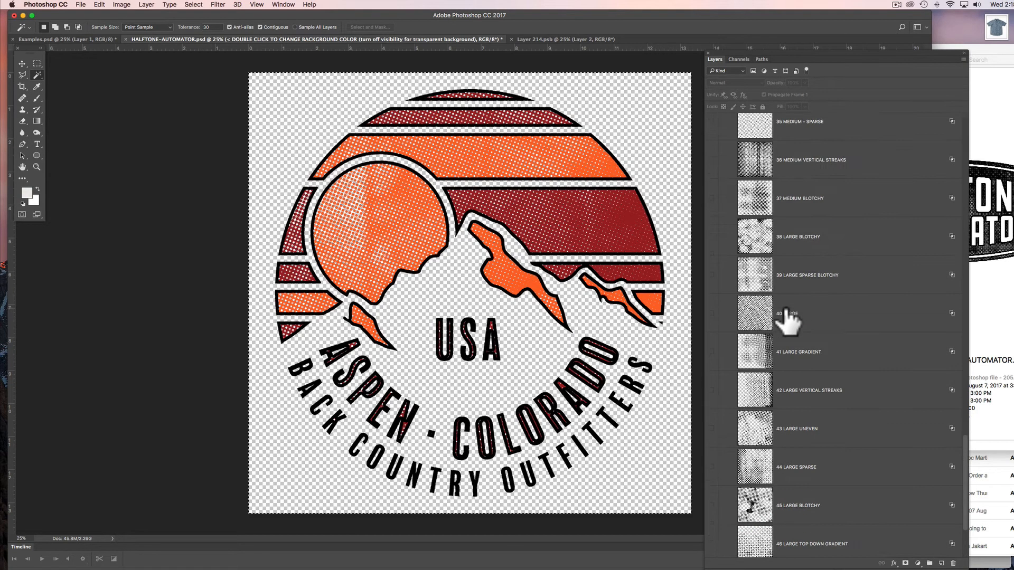
Hide the OUTLINE group around the Aspen Colorado badge
{"action": "scroll", "scroll_direction": "up", "scroll_amount": 3}
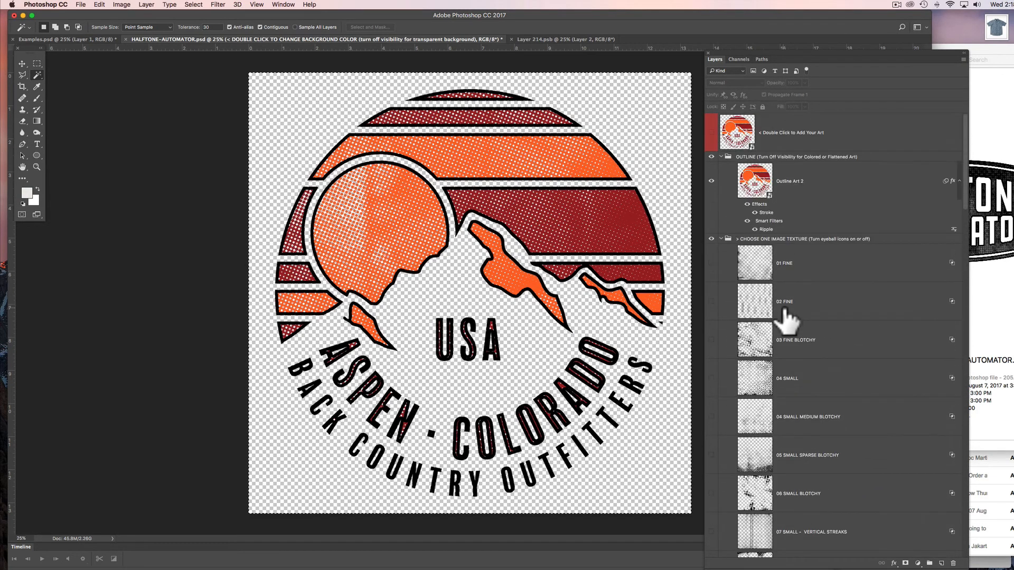
{"action": "left_click", "coordinate": [712, 156]}
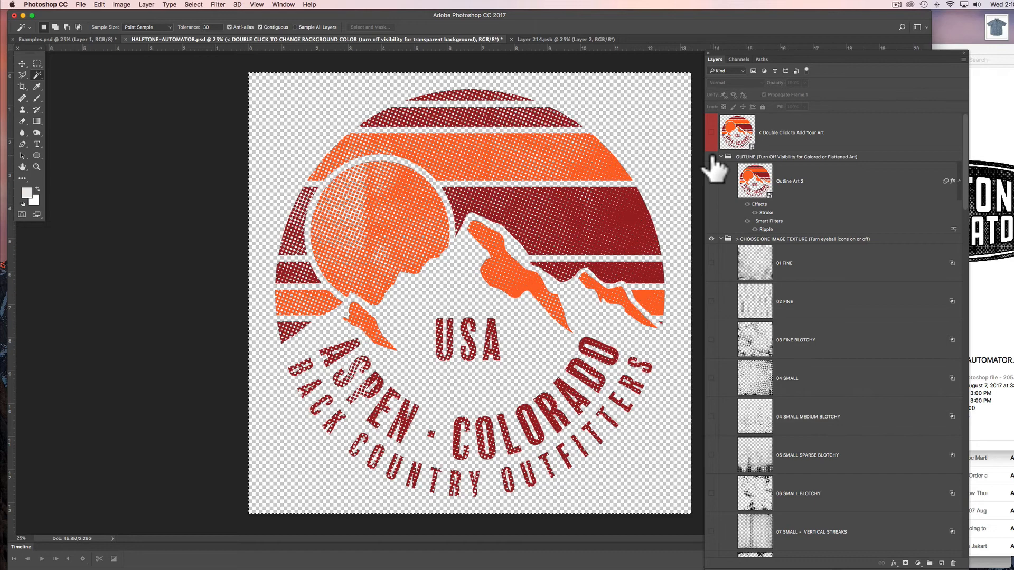
{"action": "scroll", "scroll_direction": "down", "scroll_amount": 3}
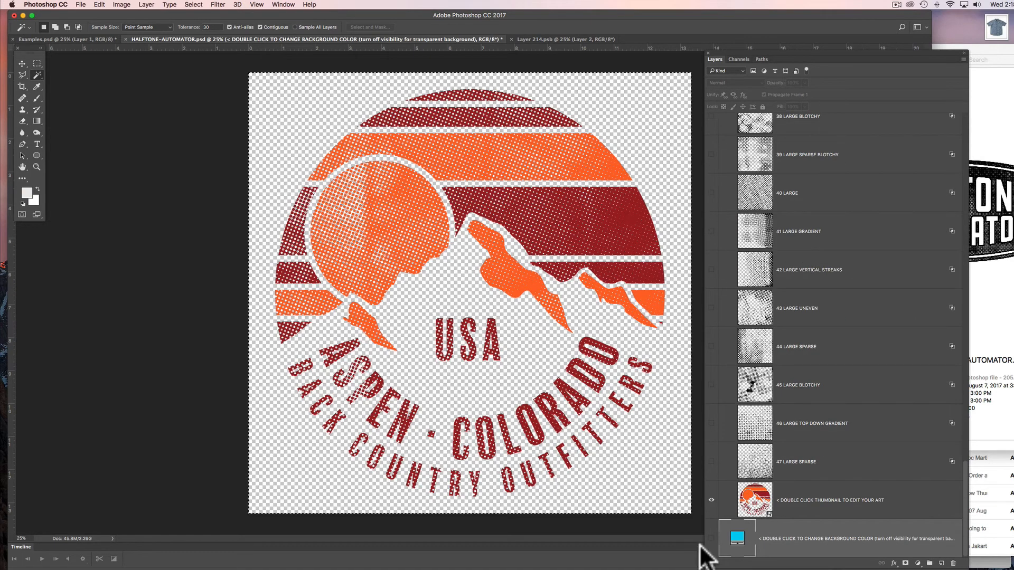
Set the background color fill layer to black (000000)
{"action": "double_click", "coordinate": [737, 539]}
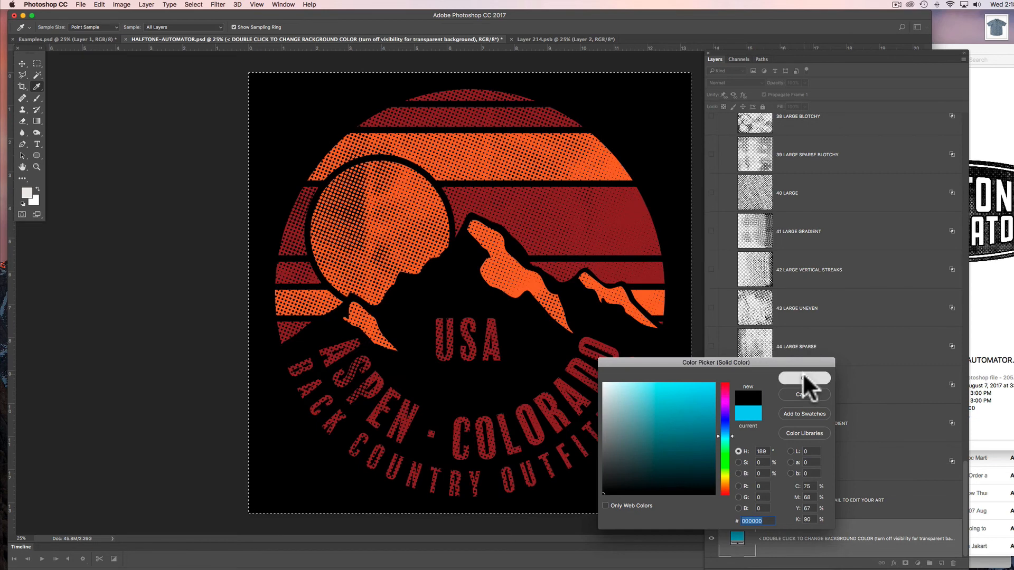
{"action": "left_click", "coordinate": [804, 379]}
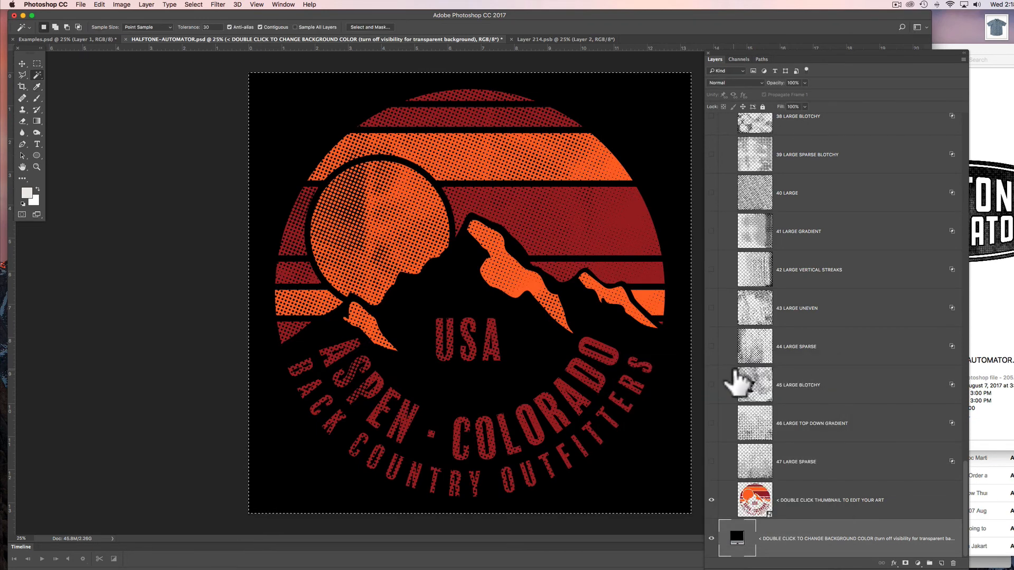
{"action": "scroll", "scroll_direction": "up", "scroll_amount": 3}
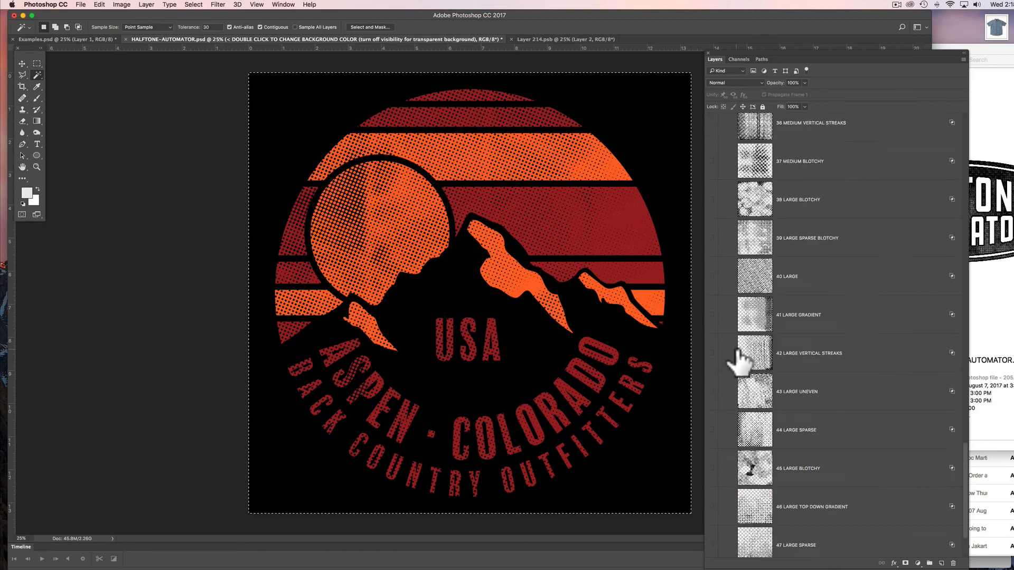
{"action": "scroll", "scroll_direction": "up", "scroll_amount": 3}
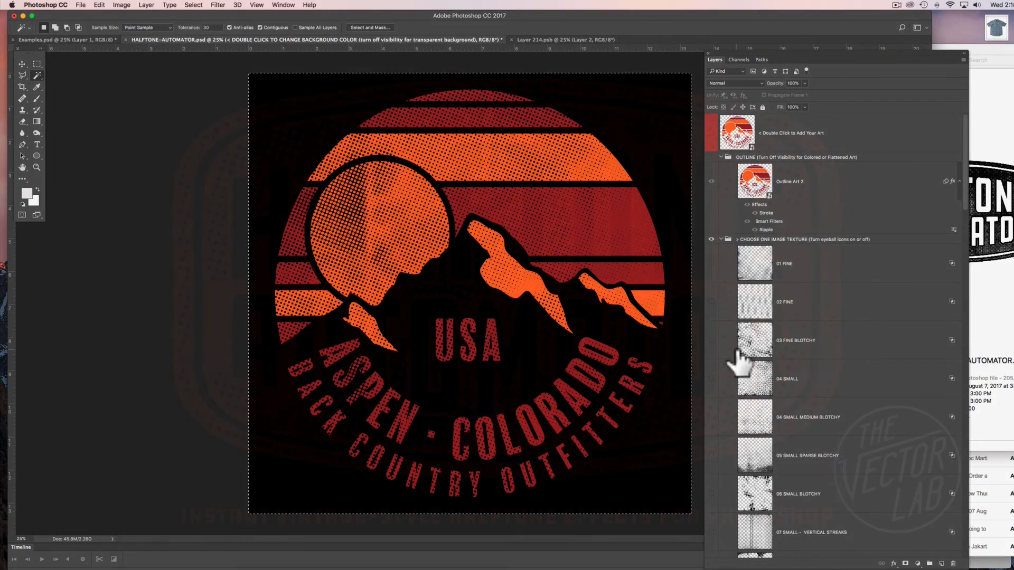